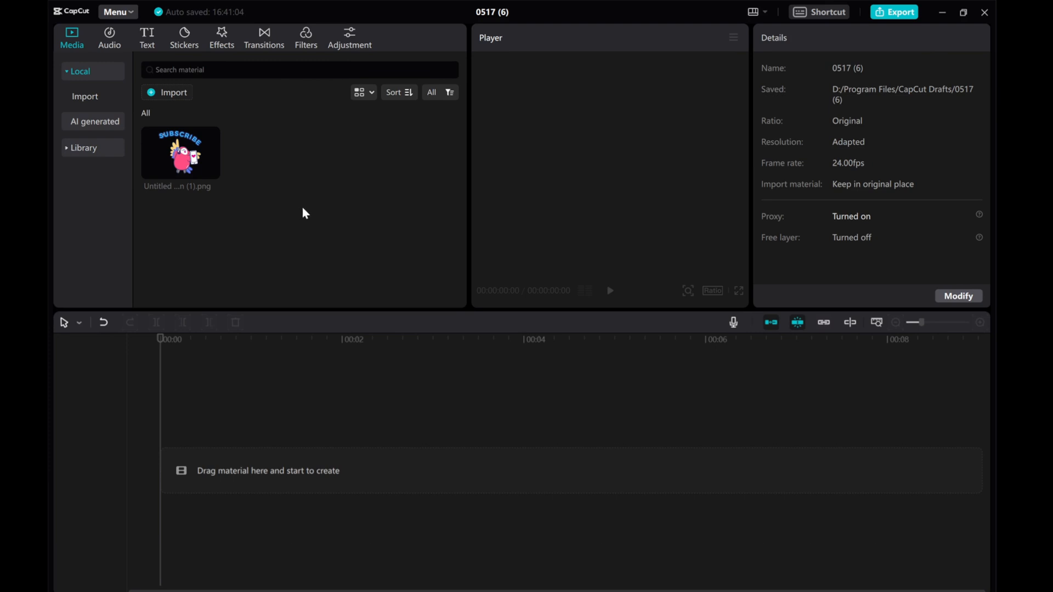
- Add the Default text preset to the track and change its text to a plus sign
left_click(146, 37)
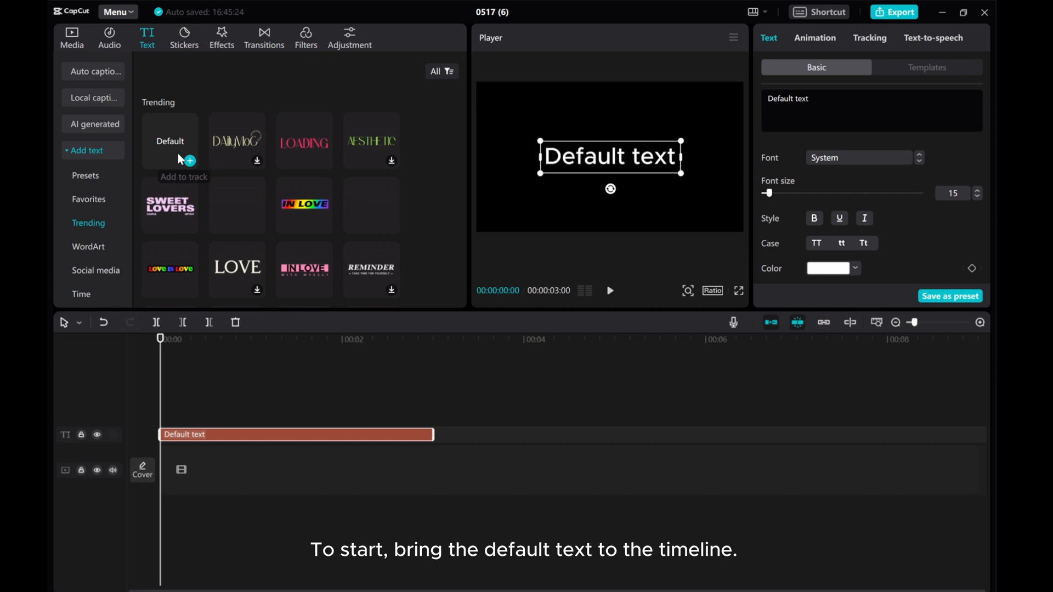
mouse_move(299, 451)
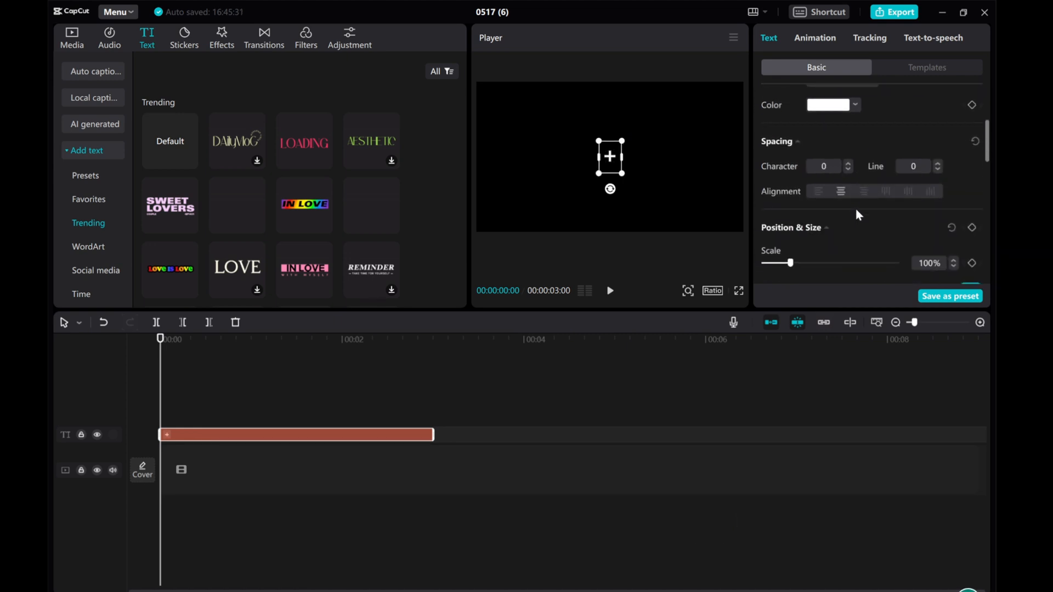
scroll("down", 3)
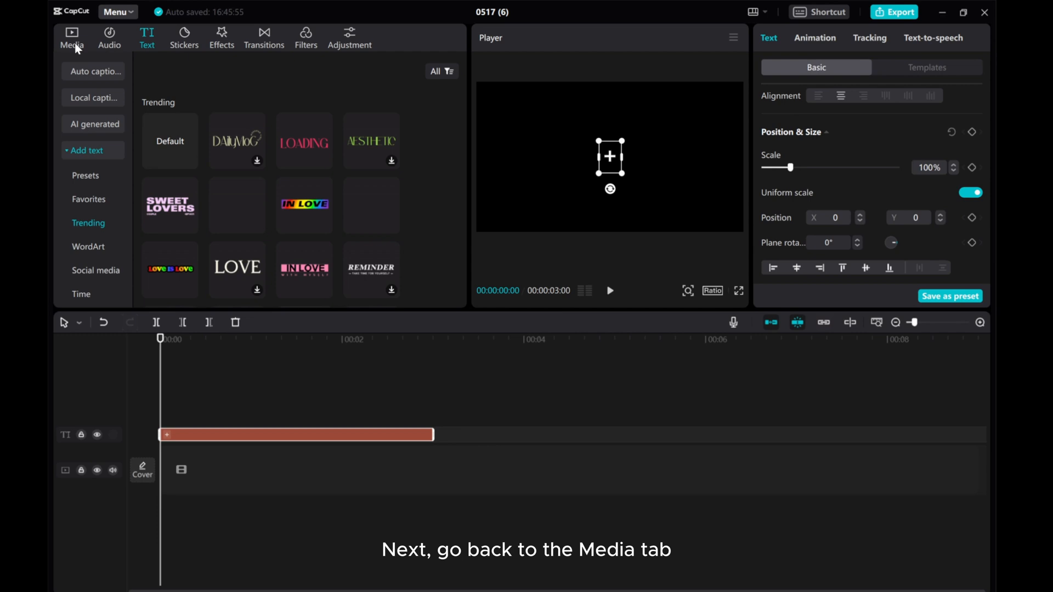
- Place the parrot image from Media onto the timeline and scale it down to 59% in the Player
left_click(72, 38)
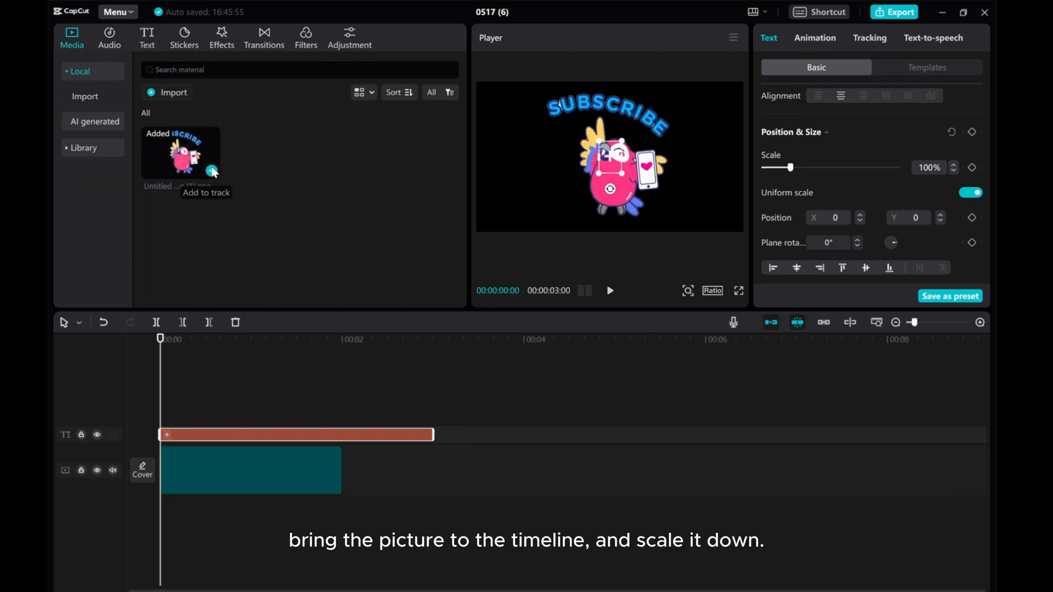
left_click_drag(180, 154, 250, 468)
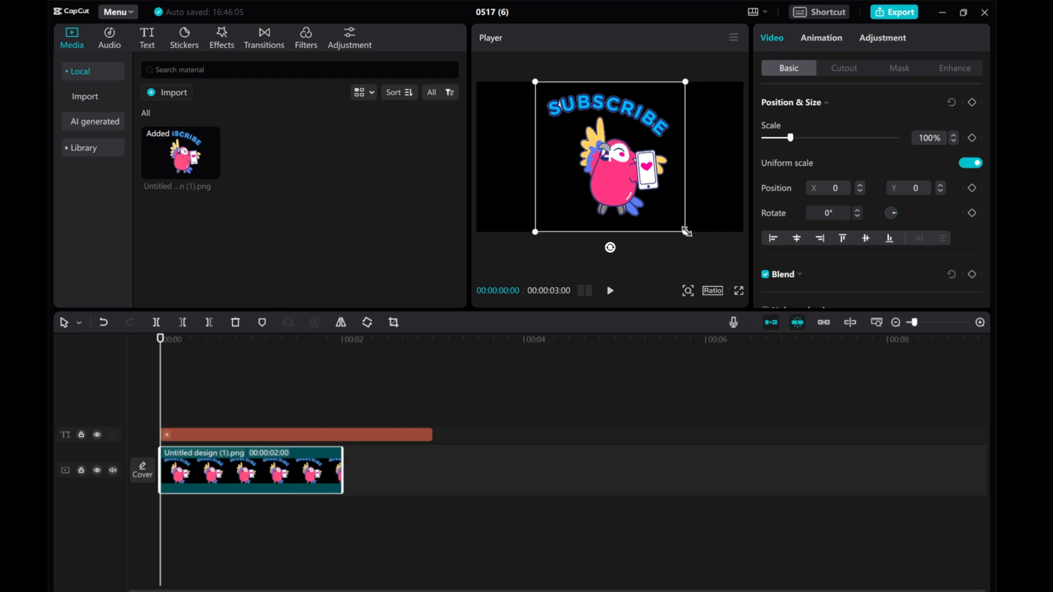
left_click_drag(685, 232, 659, 205)
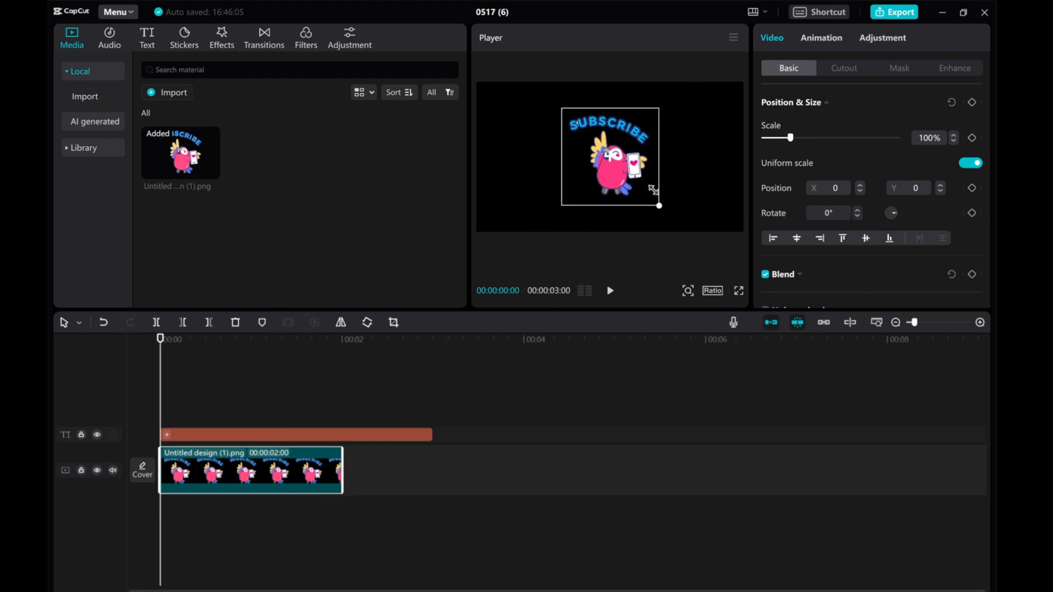
left_click_drag(658, 205, 655, 202)
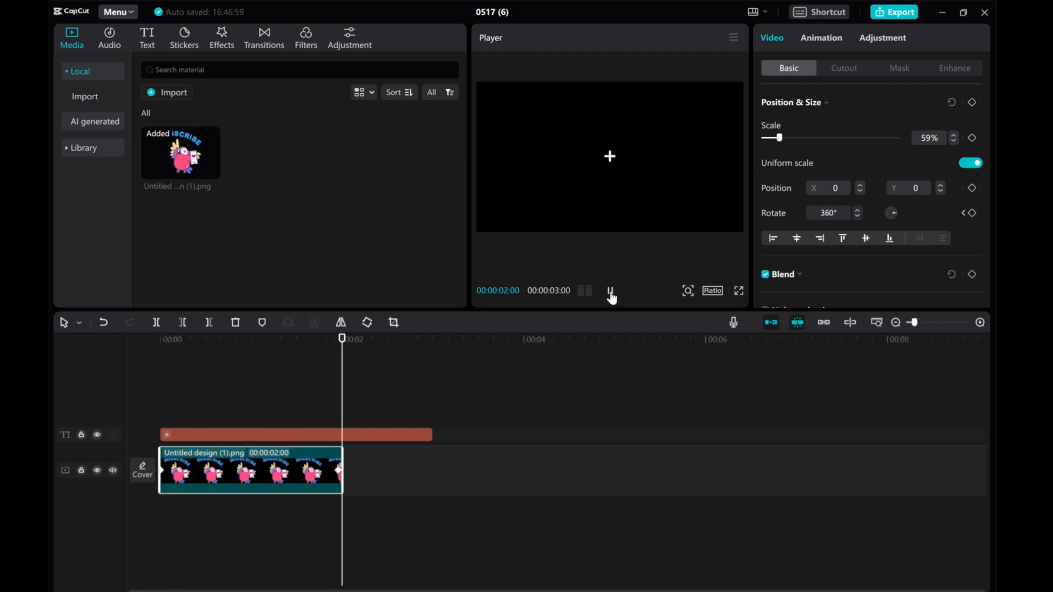
- Pause the preview after the parrot completes its 360° spin at two seconds
left_click(610, 289)
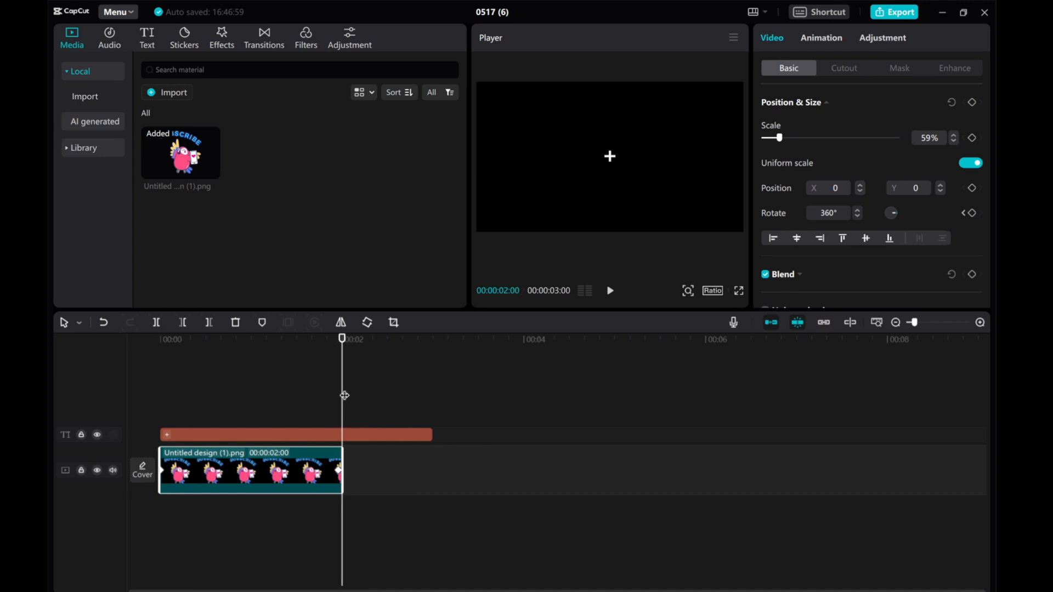
mouse_move(310, 254)
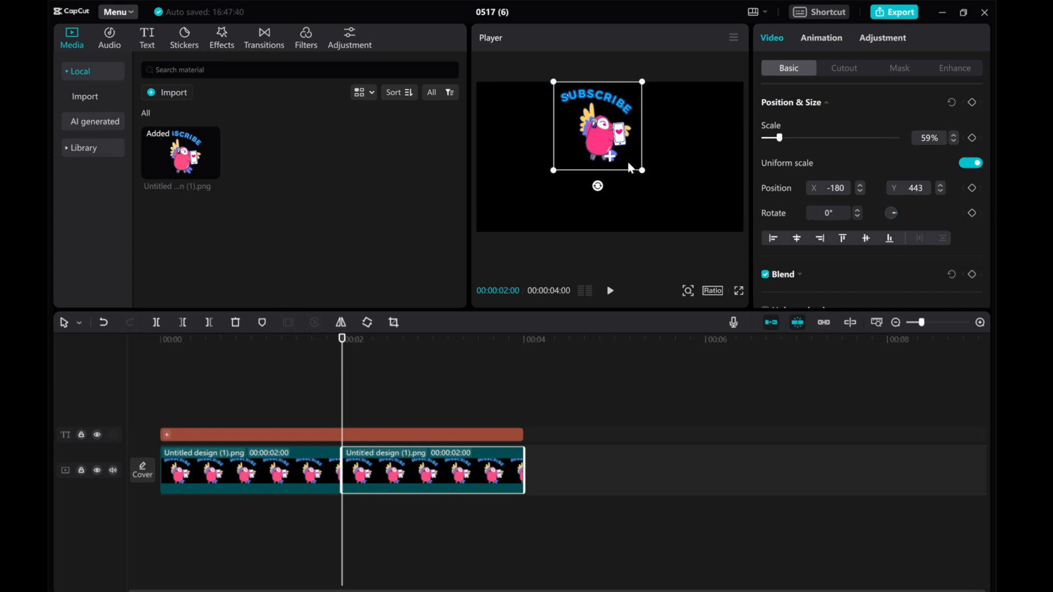
mouse_move(616, 165)
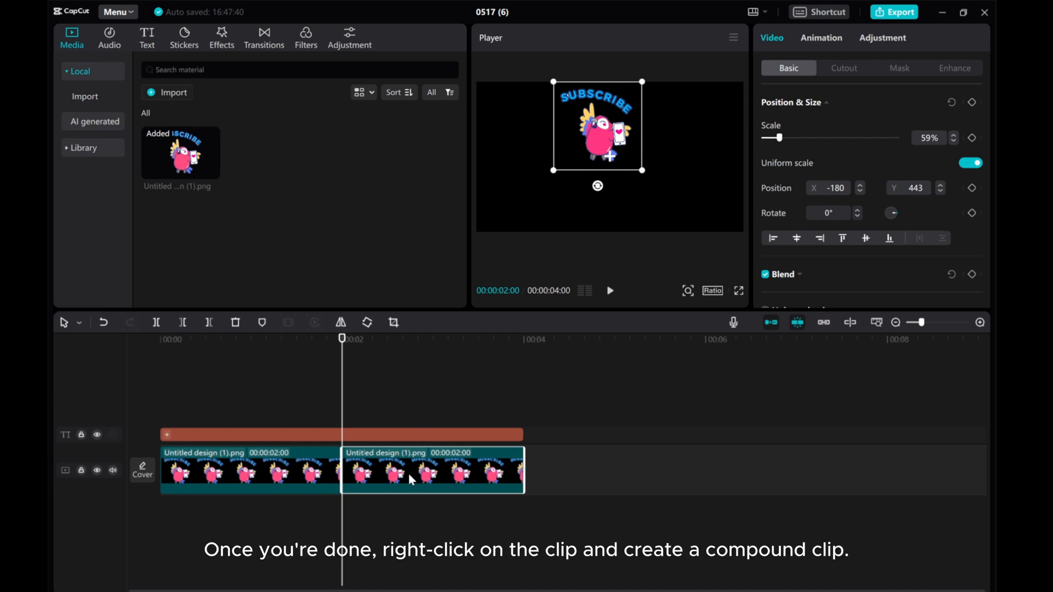
- Make the second parrot clip a compound clip and keyframe its Rotate from 0 to 360
right_click(409, 470)
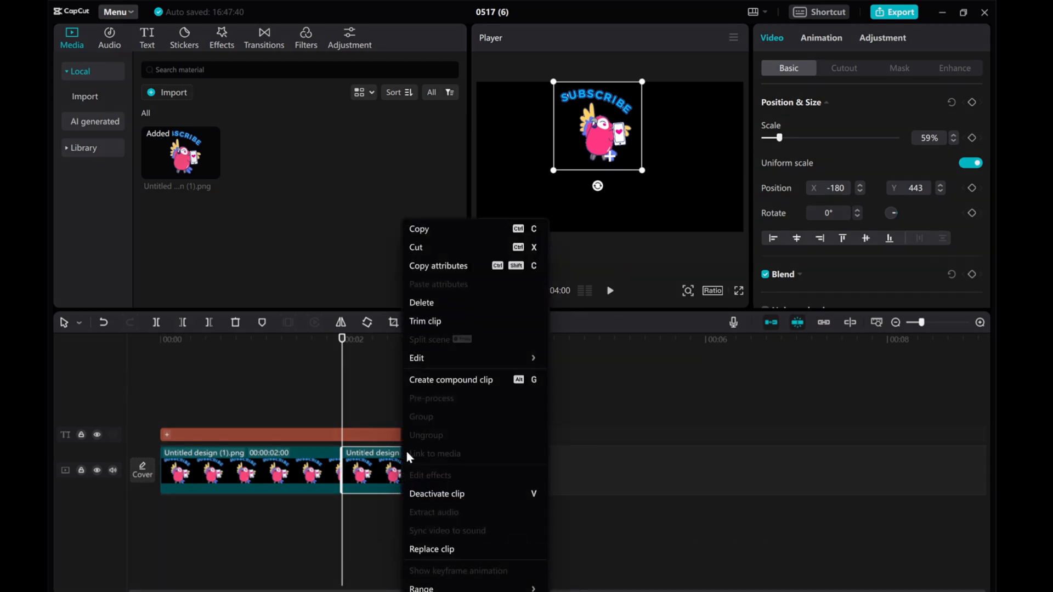
left_click(451, 379)
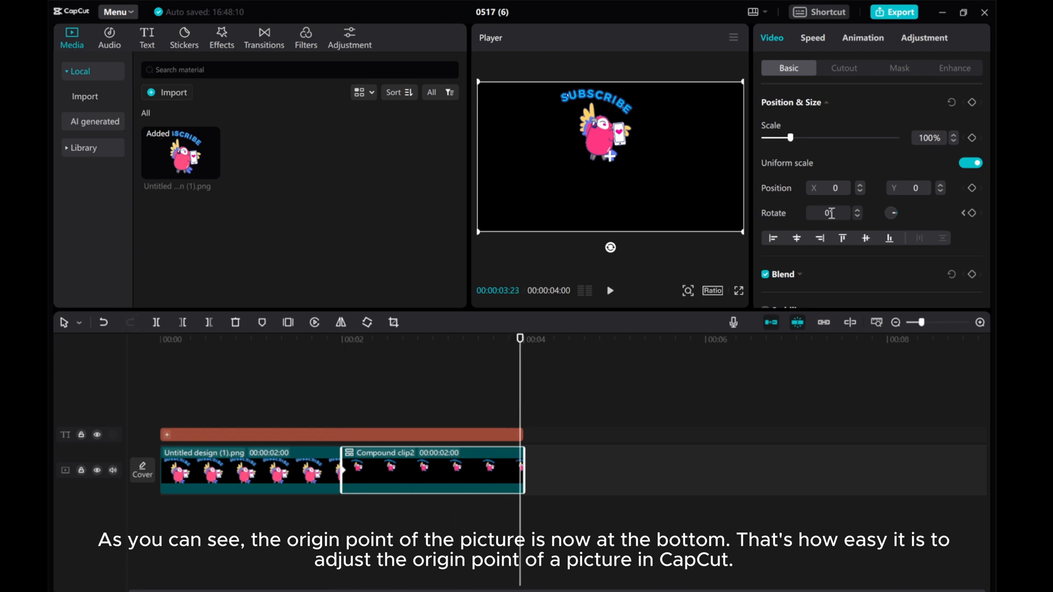
type("360")
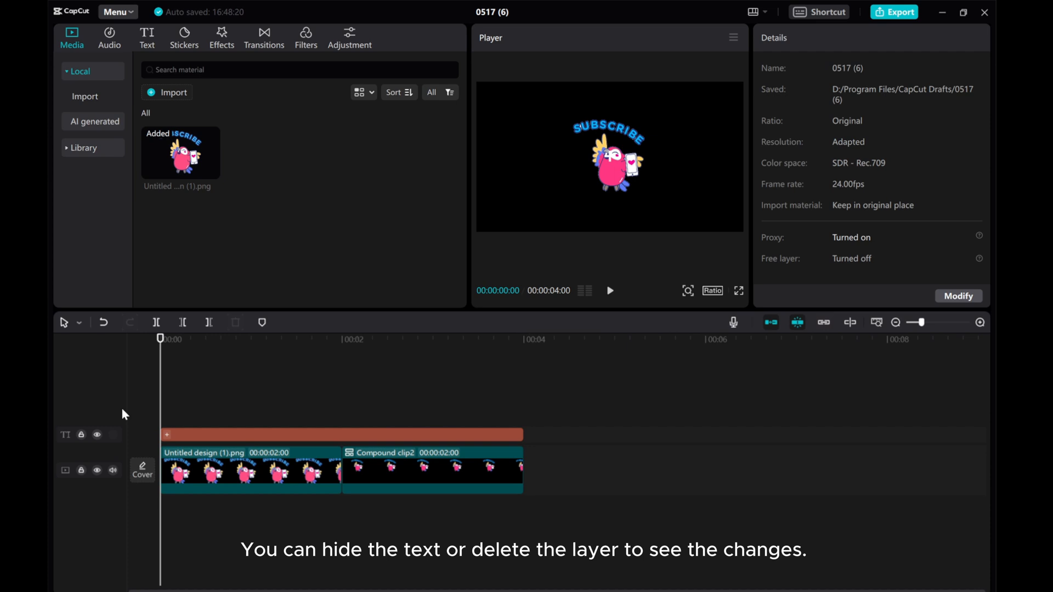
mouse_move(98, 435)
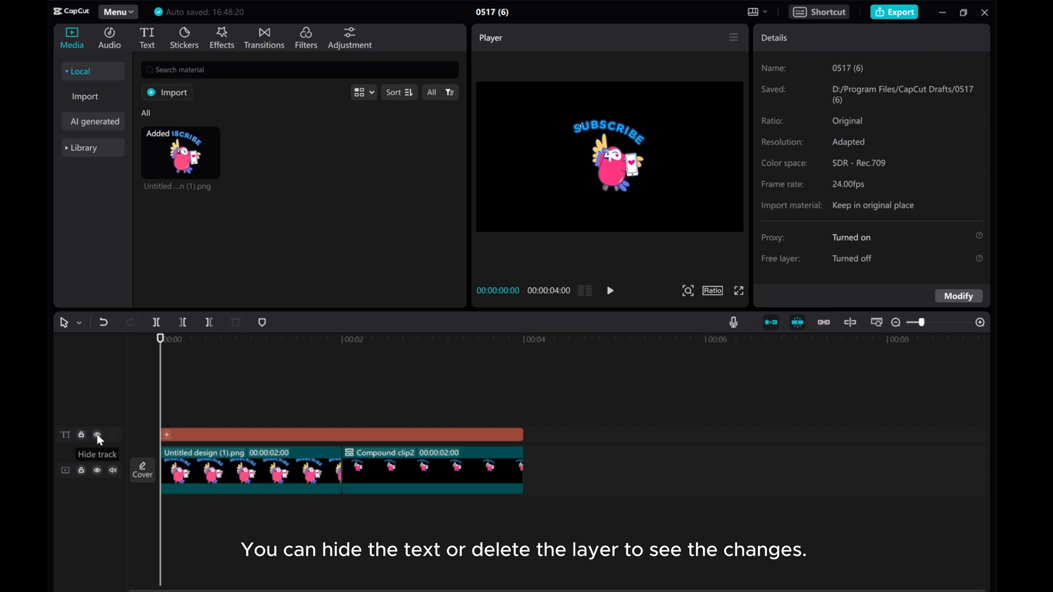
- Move the compound clip above the original, trim the text marker to two seconds, and play both spins
left_click(97, 435)
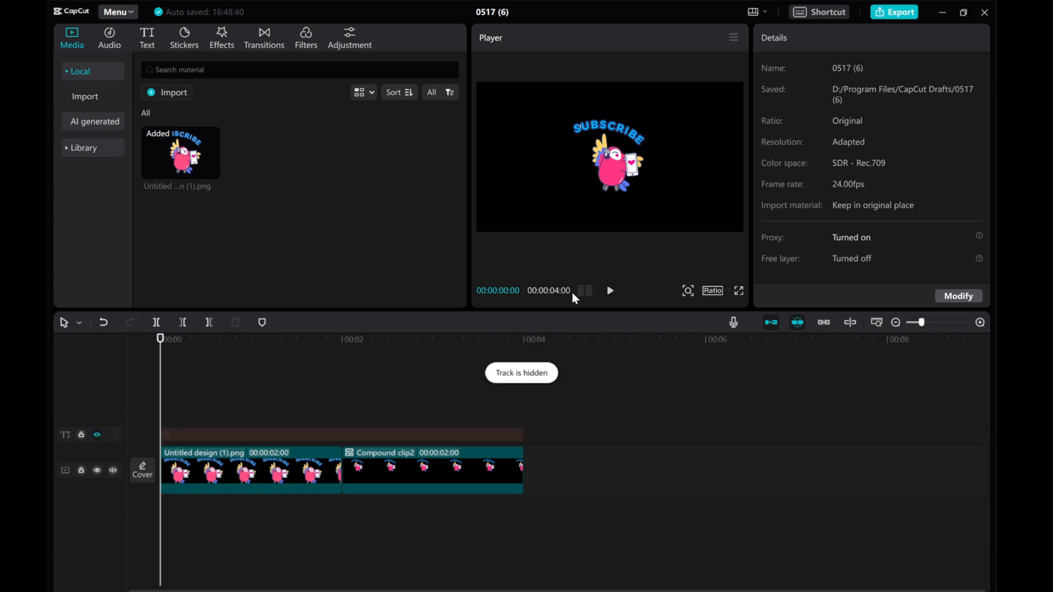
left_click(609, 289)
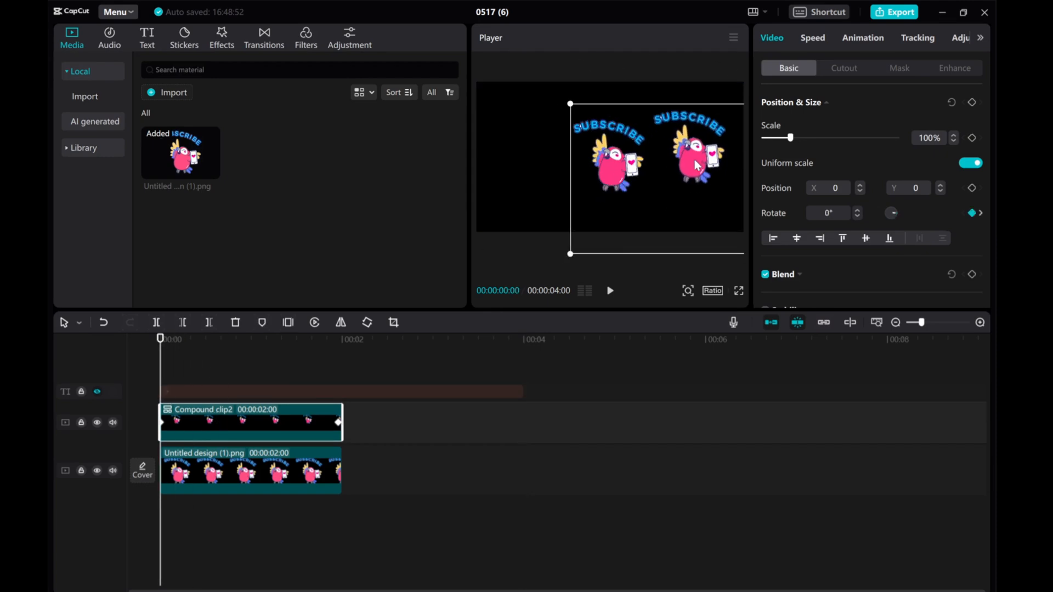
left_click(98, 392)
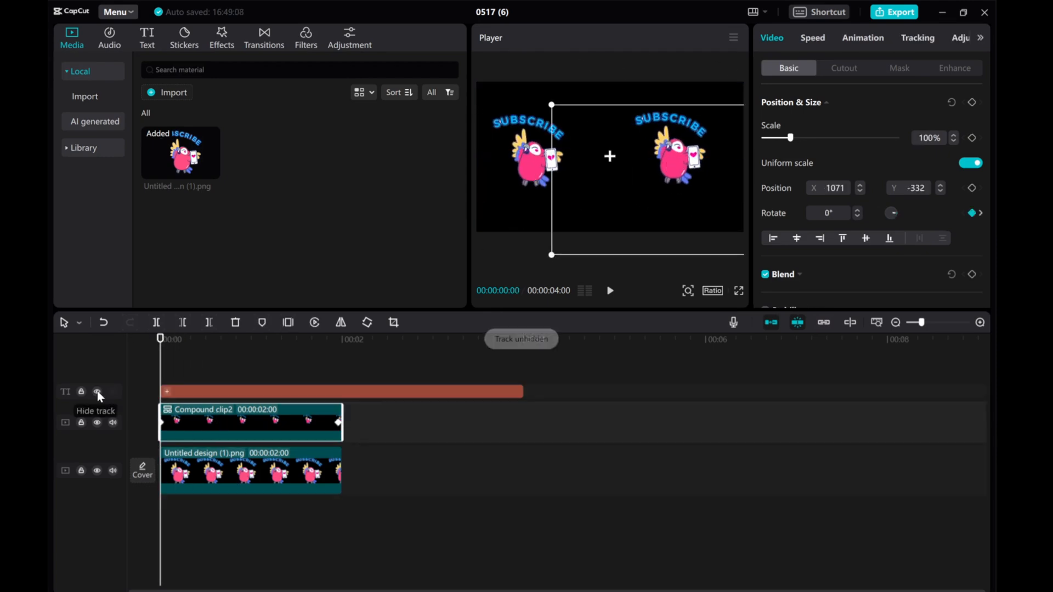
left_click(249, 391)
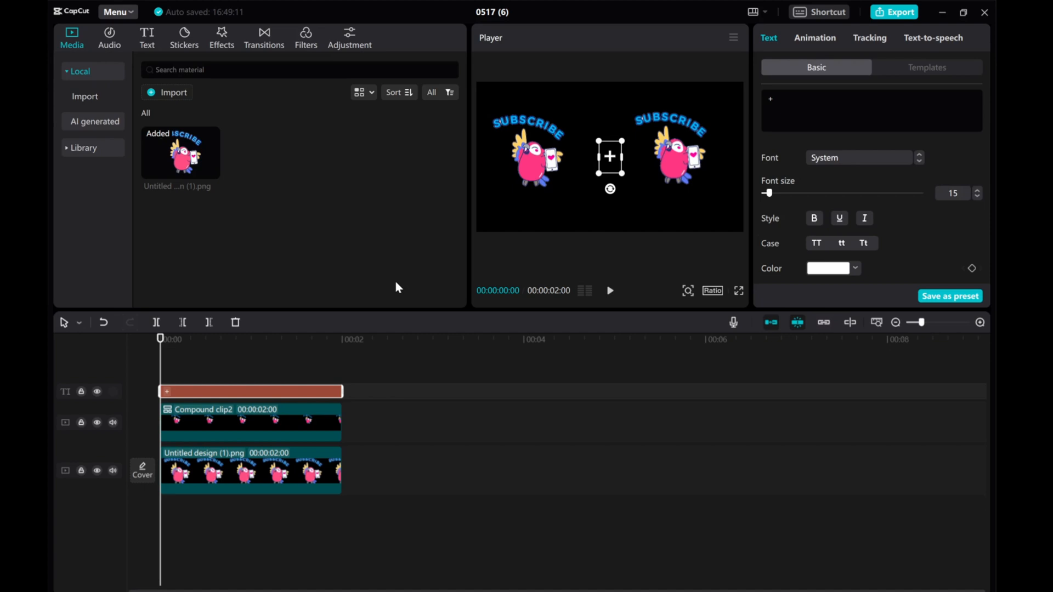
left_click(609, 289)
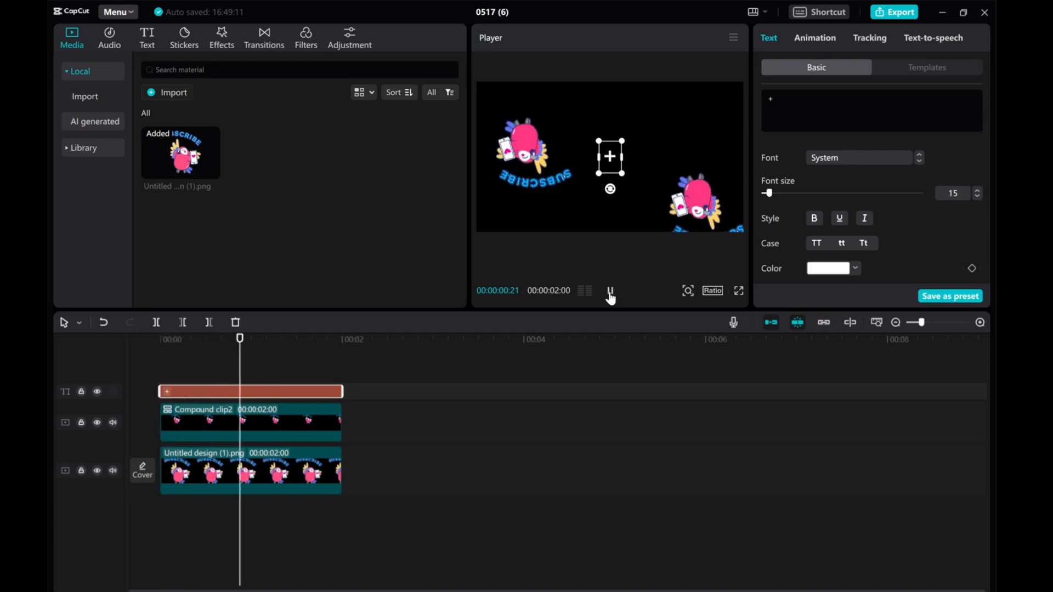